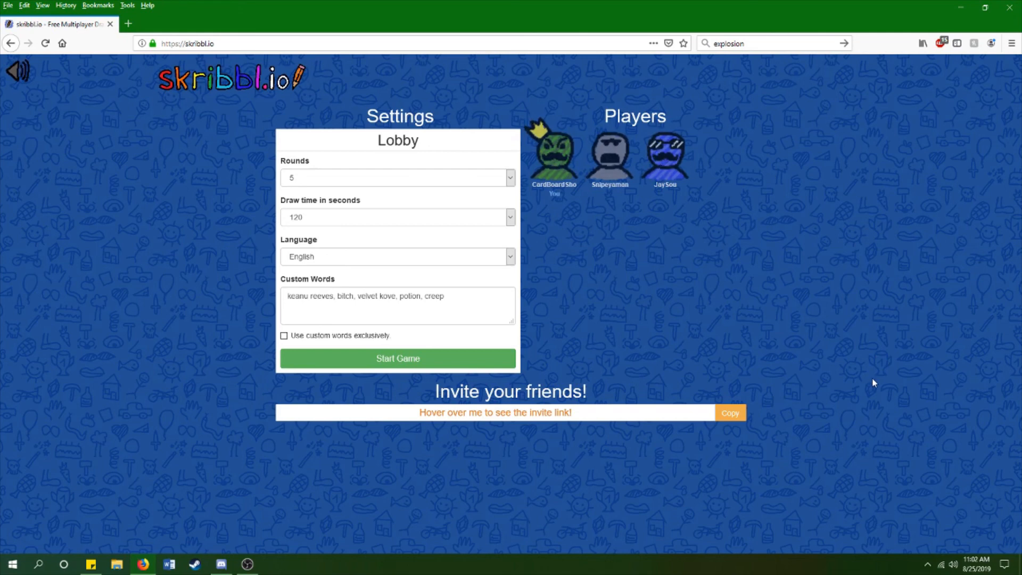
mouse_move(948, 382)
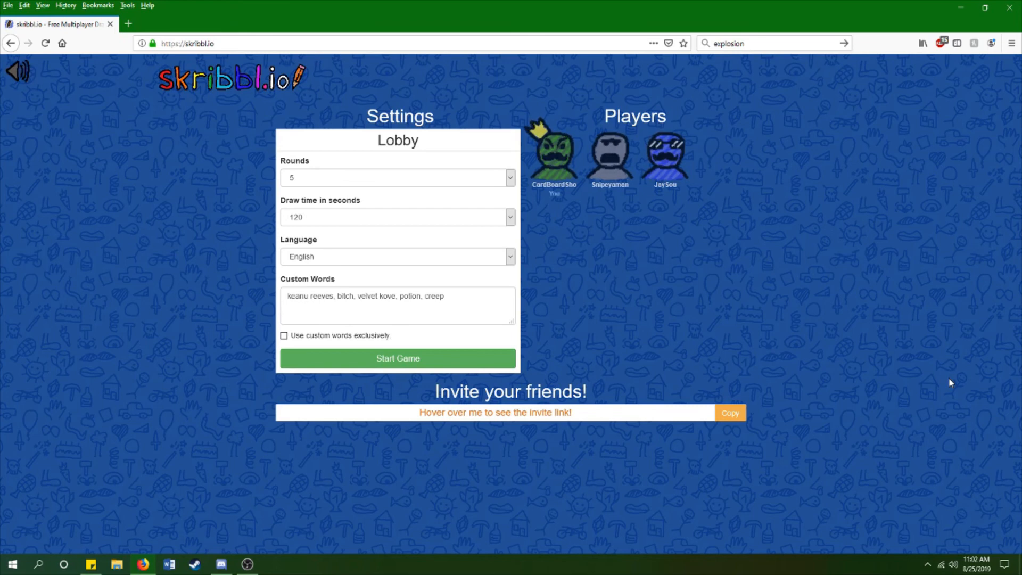
mouse_move(435, 360)
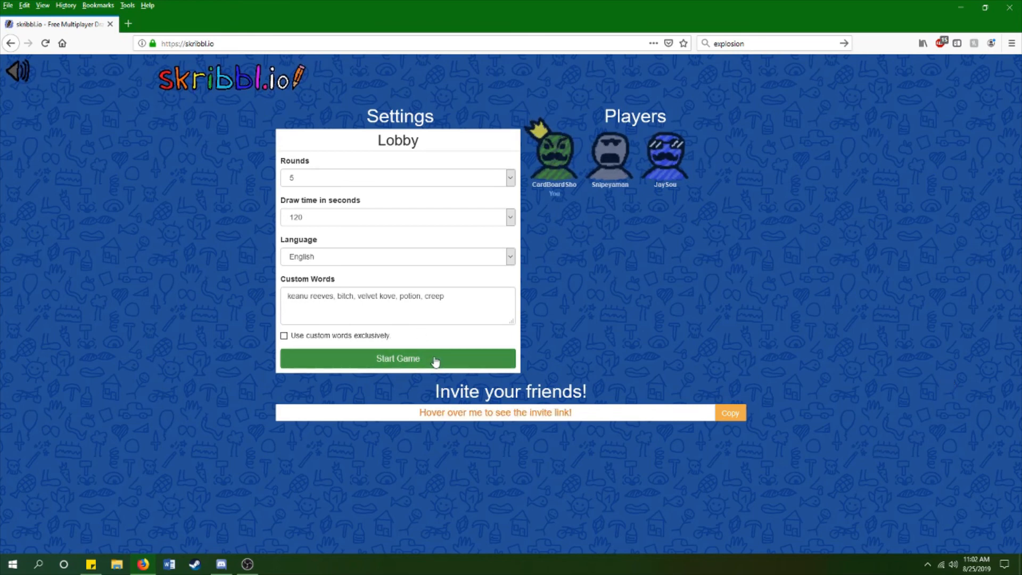
mouse_move(422, 361)
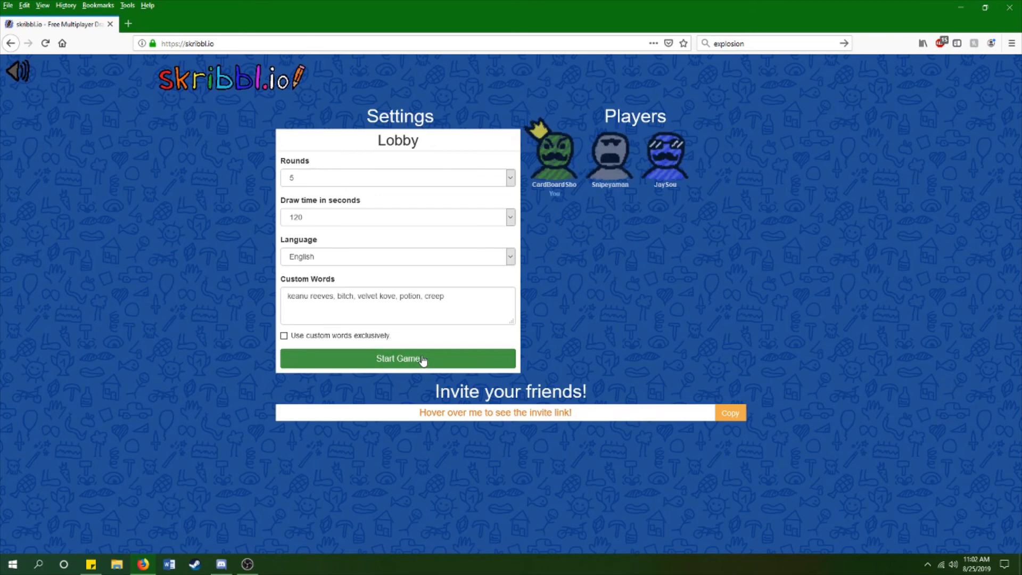
Step: Start the five-round game and focus the chat box for guessing
left_click(397, 358)
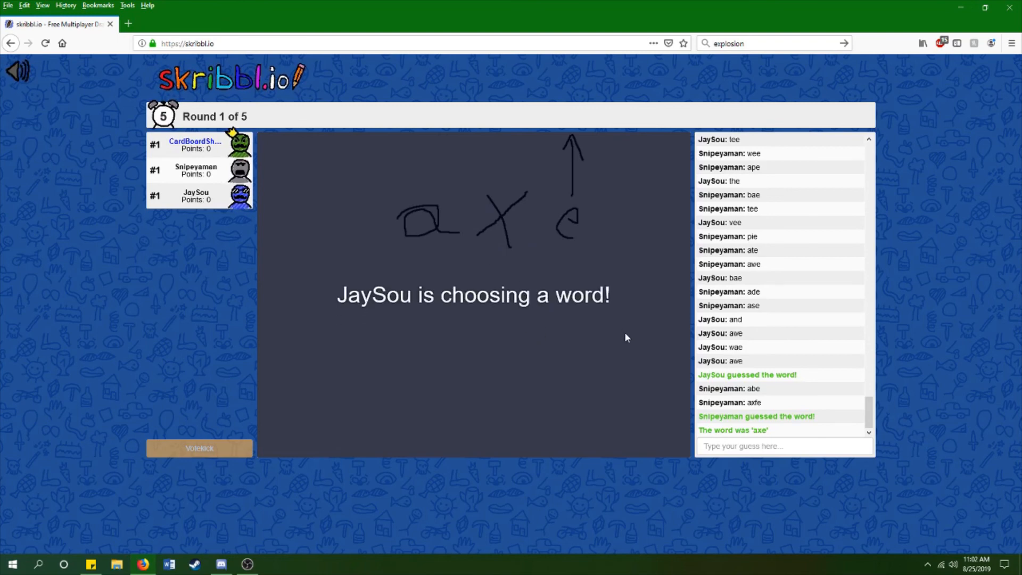
left_click(782, 446)
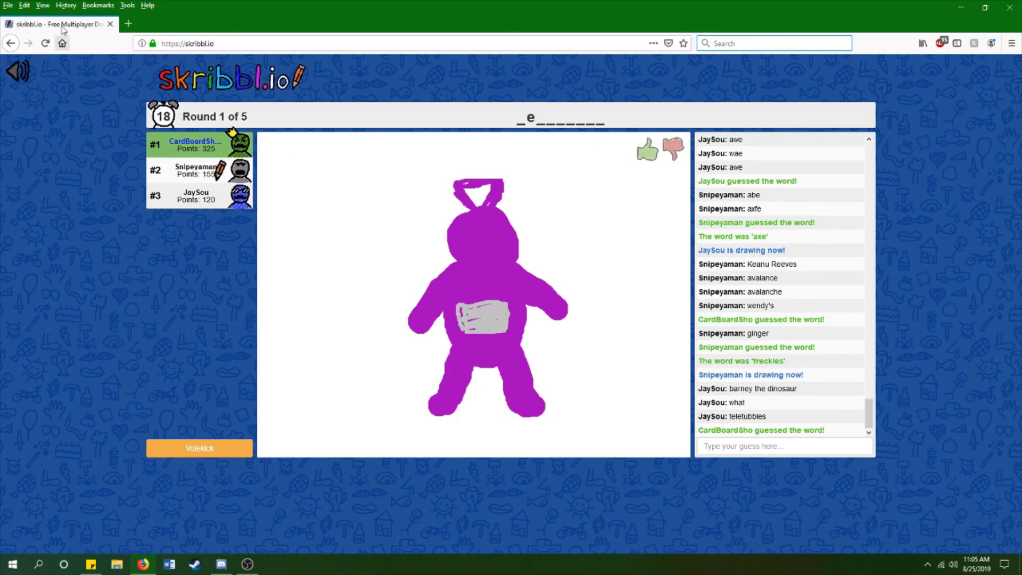
Step: Wait as Teletubby is revealed and Dumbo, vault and fire hydrant are offered
left_click(41, 6)
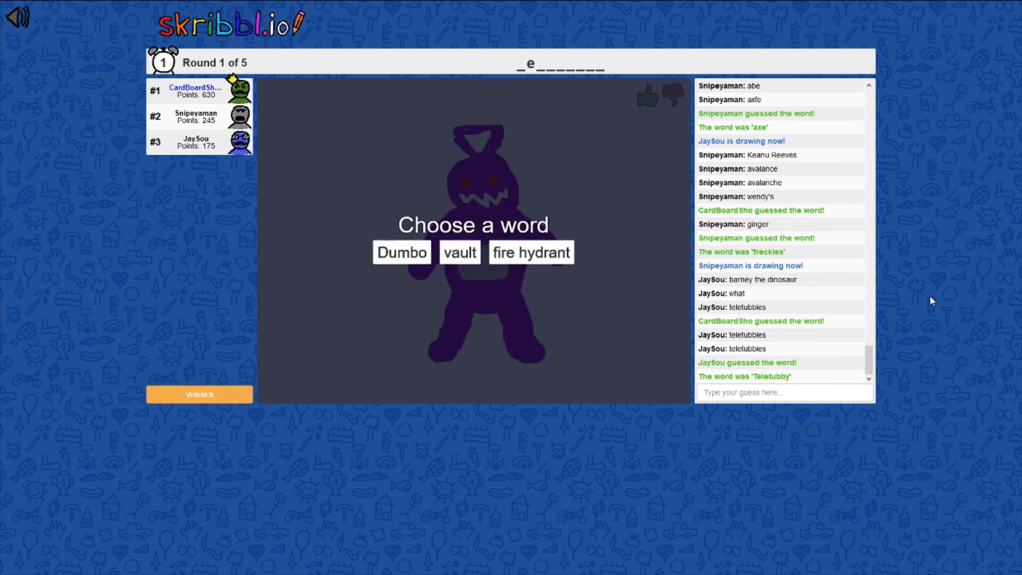
mouse_move(620, 280)
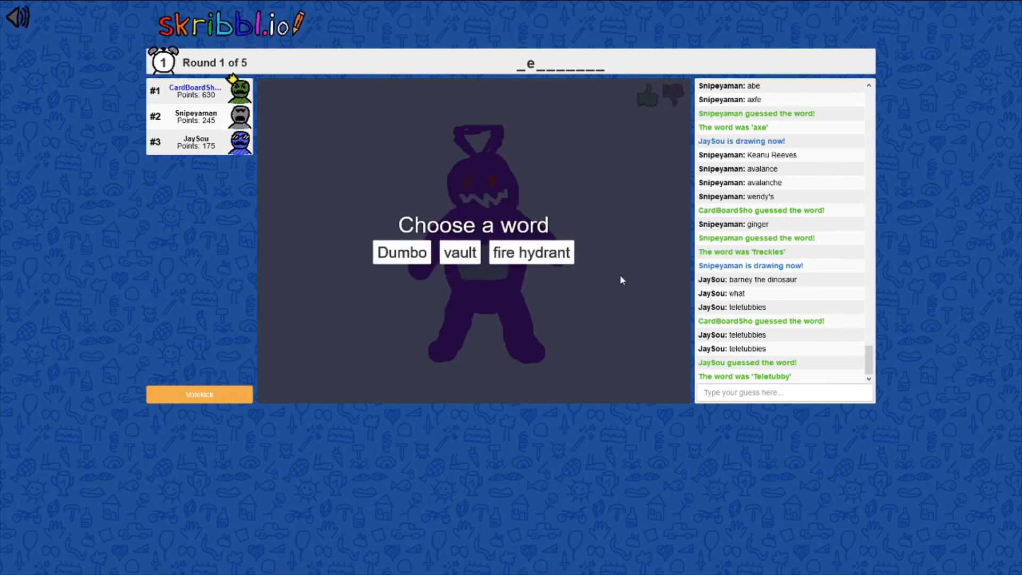
Step: Choose Dumbo as the word and draw an elephant for others to guess
left_click(401, 252)
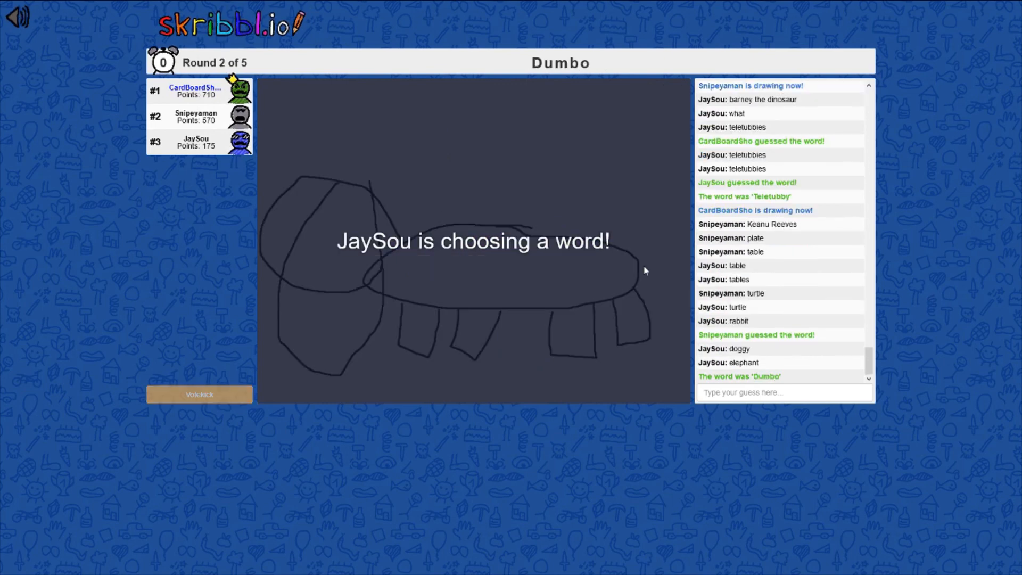
left_click(784, 392)
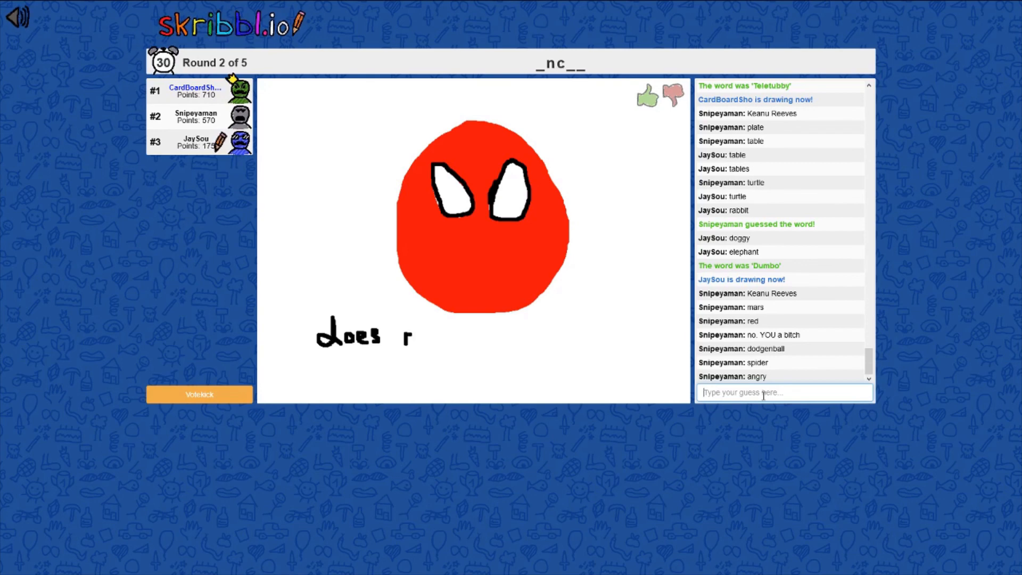
Step: Begin a guess 'und' in chat during the uncle, hand and sunrise turns
type("und")
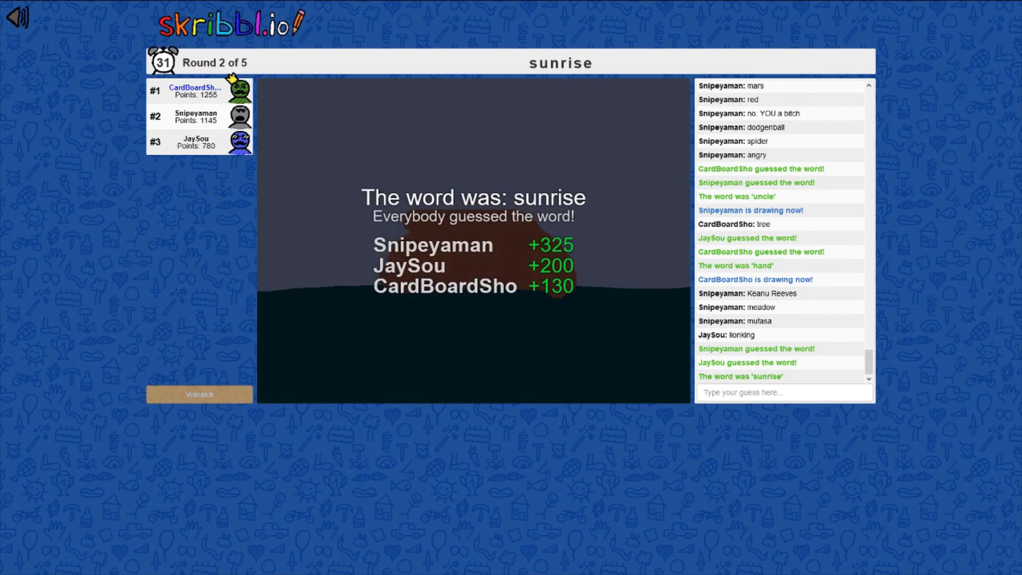
mouse_move(588, 335)
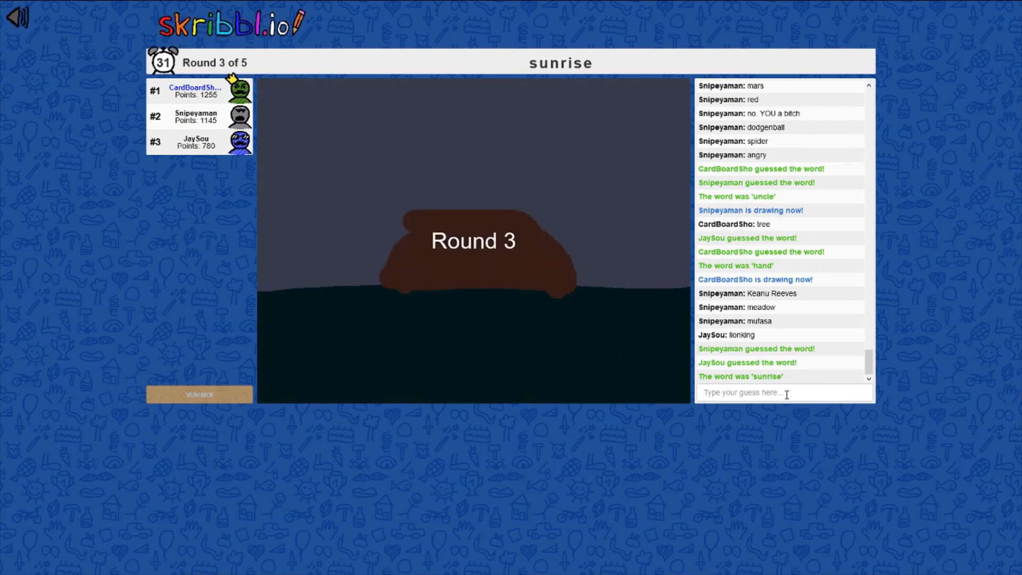
mouse_move(784, 424)
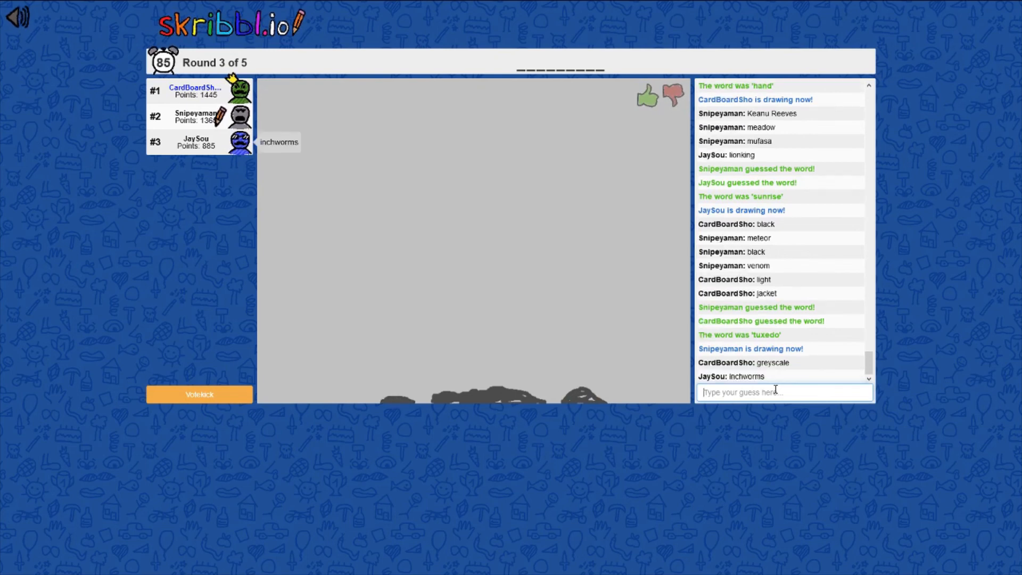
Step: Discard the guess 'rock', then submit 'meditation' in the chat
type("rock")
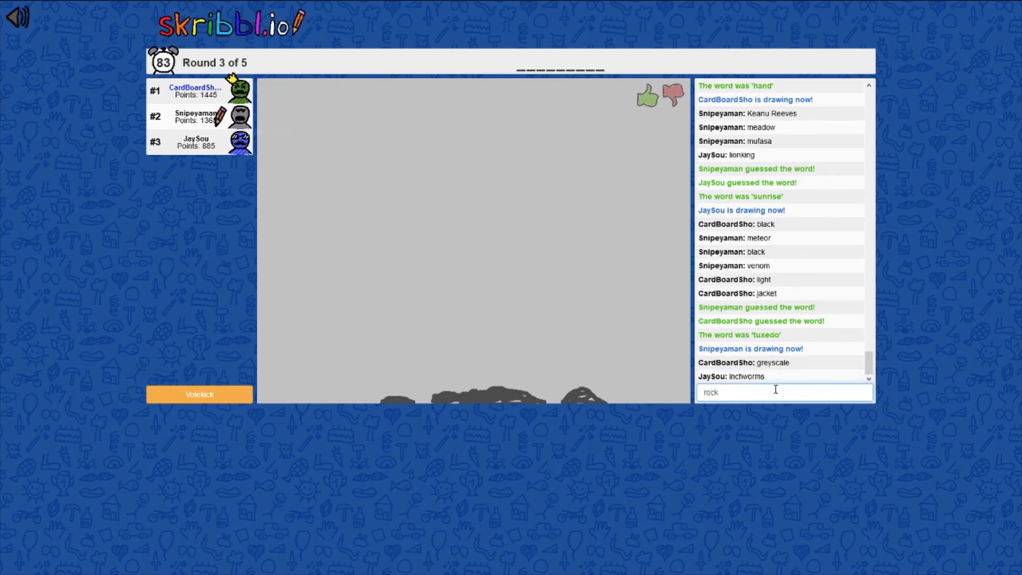
key("Return")
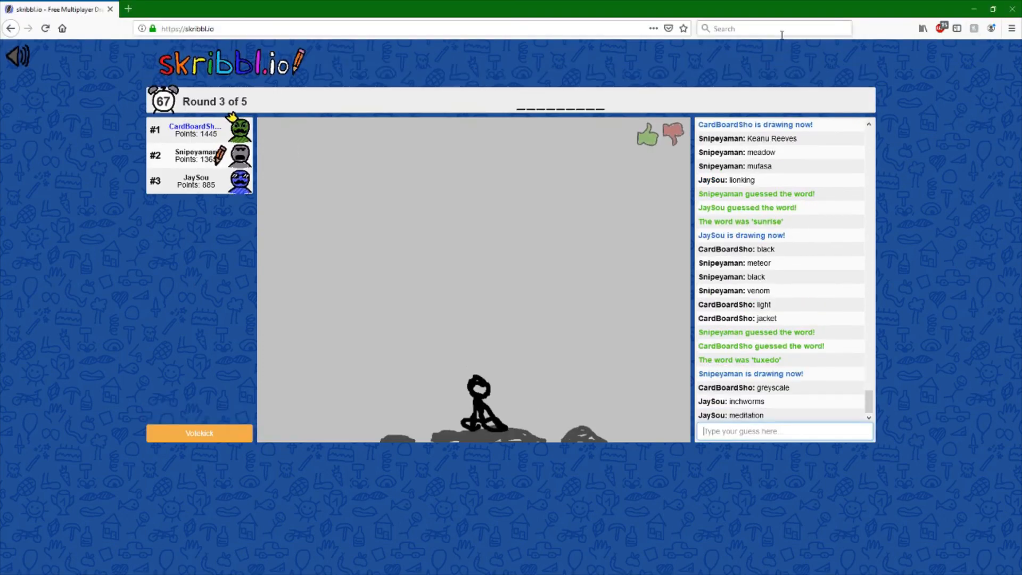
type("meditation")
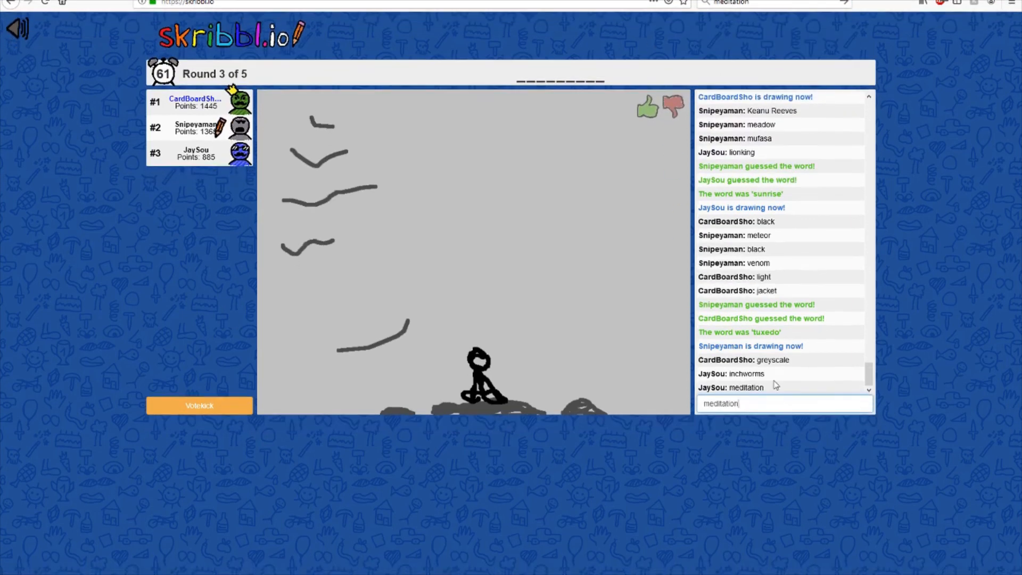
key("Return")
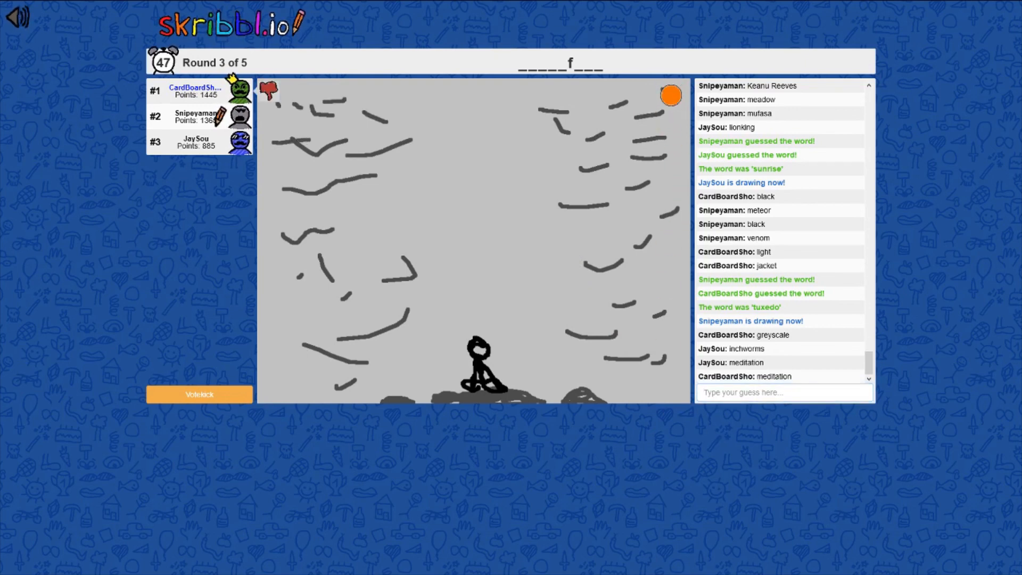
Step: Submit 'waterfall' as a guess, raising the score to 1665
left_click(785, 392)
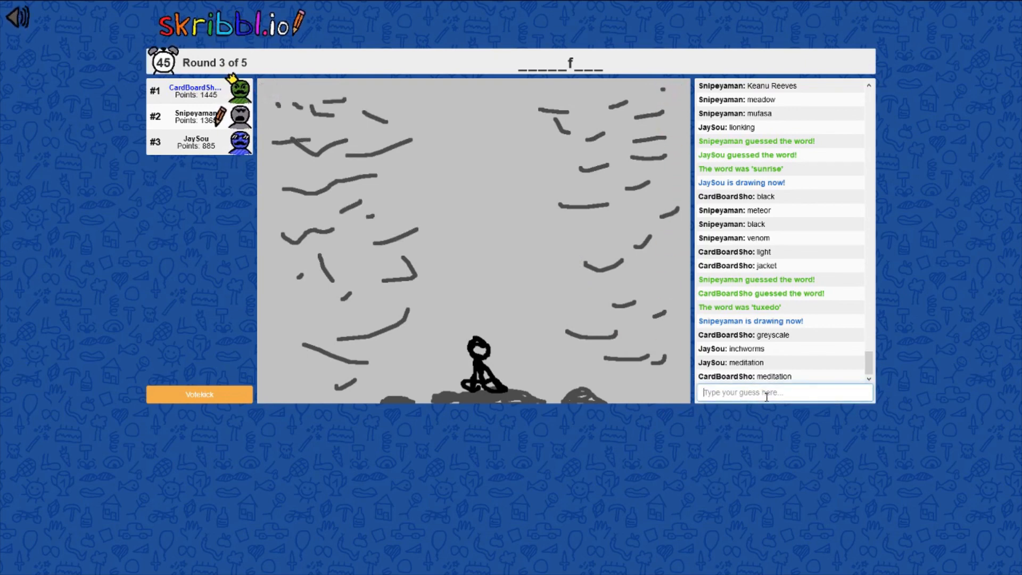
mouse_move(820, 456)
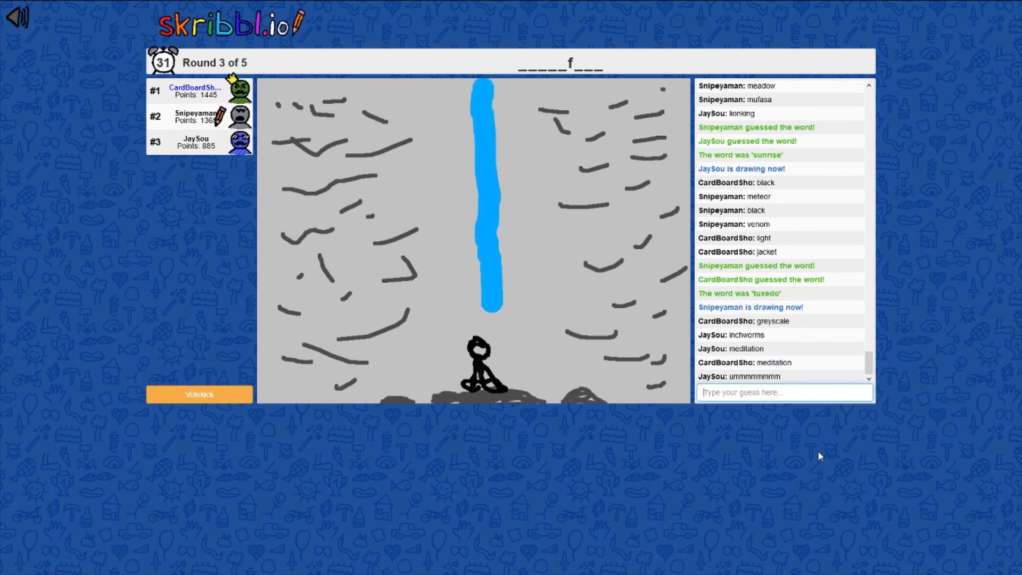
type("waterfall")
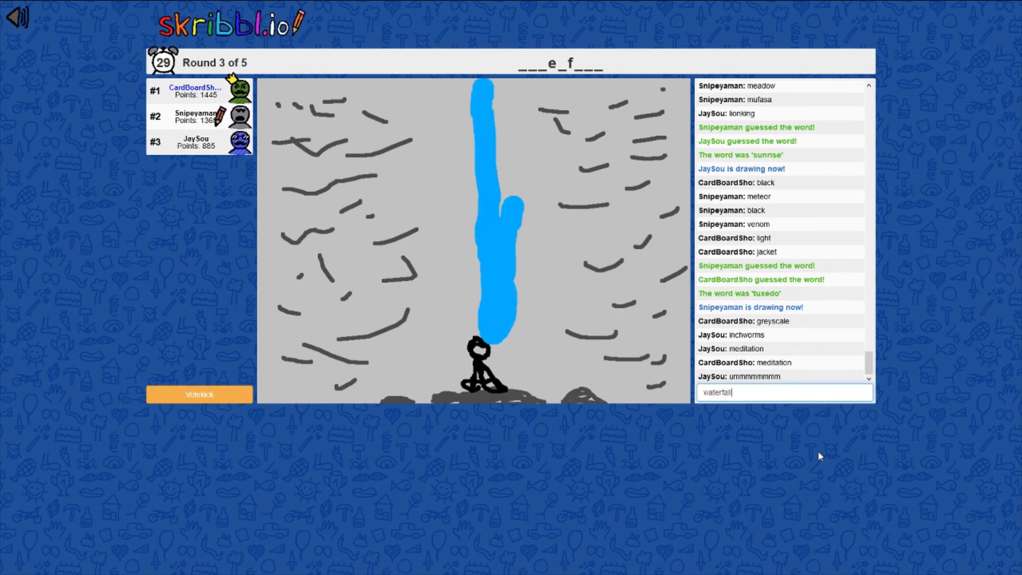
key("Return")
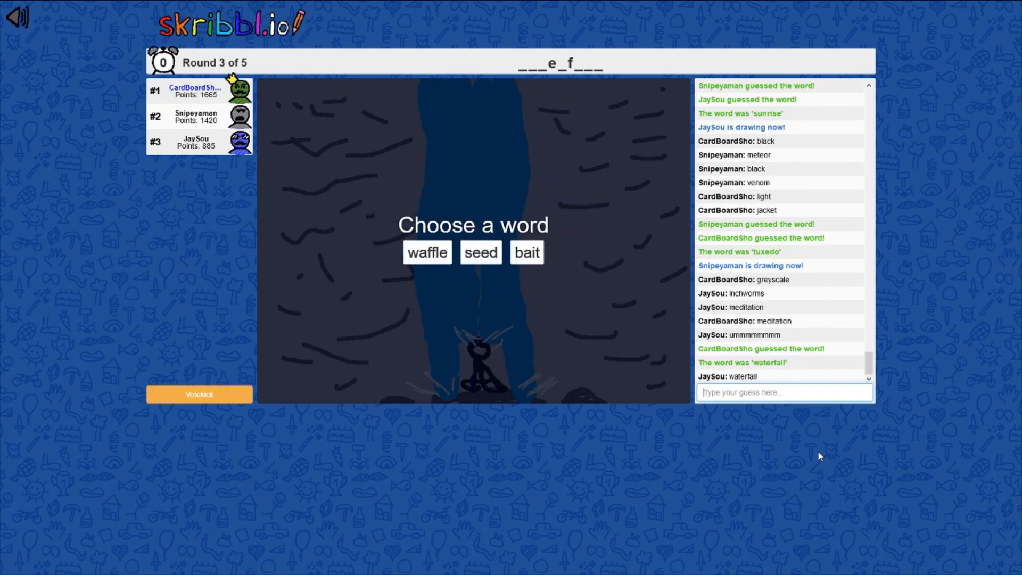
mouse_move(819, 457)
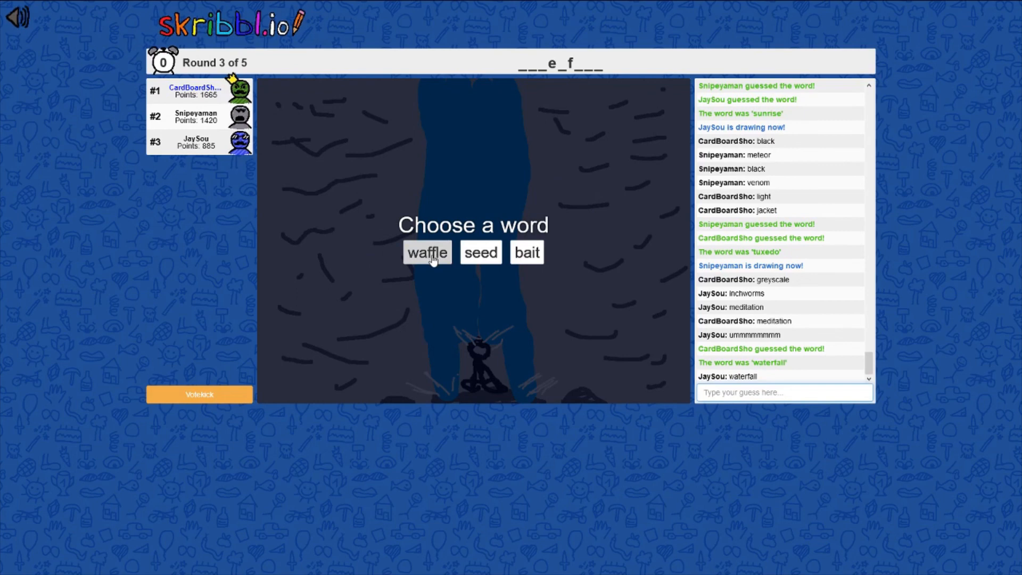
Step: Choose 'waffle' as the word to draw
left_click(426, 252)
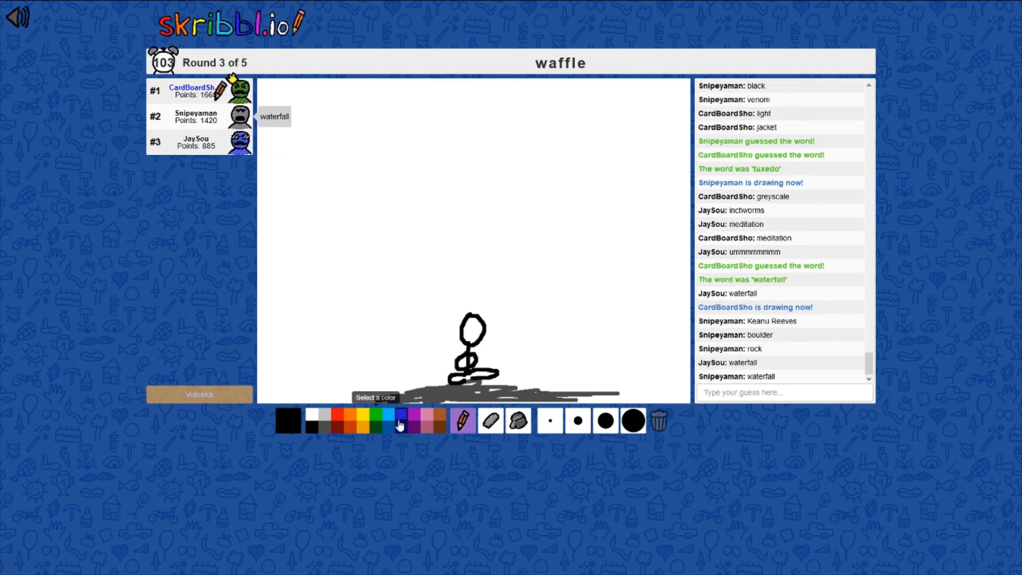
Step: Switch the brush colour to dark blue for the waffle drawing
left_click(400, 424)
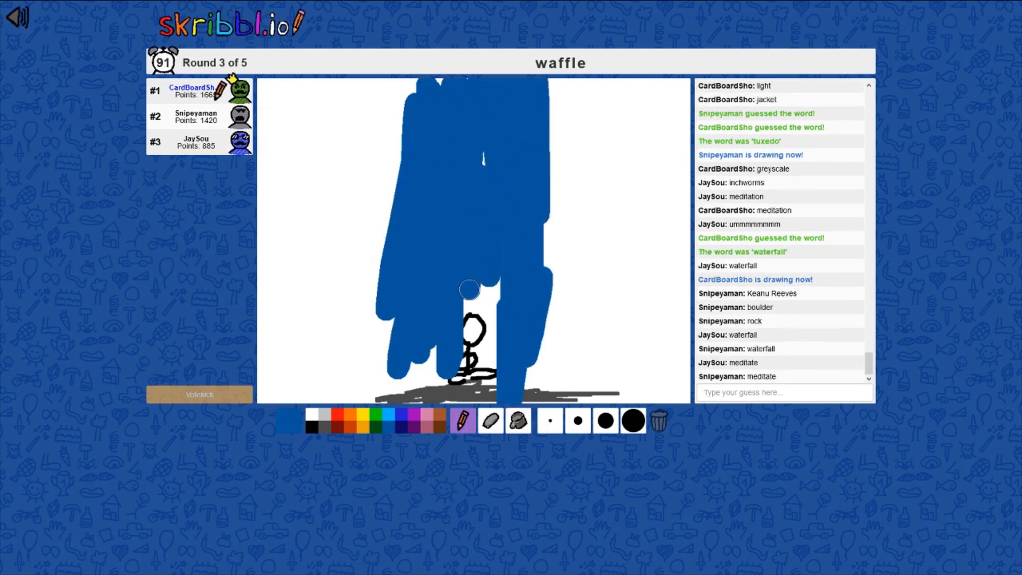
mouse_move(437, 427)
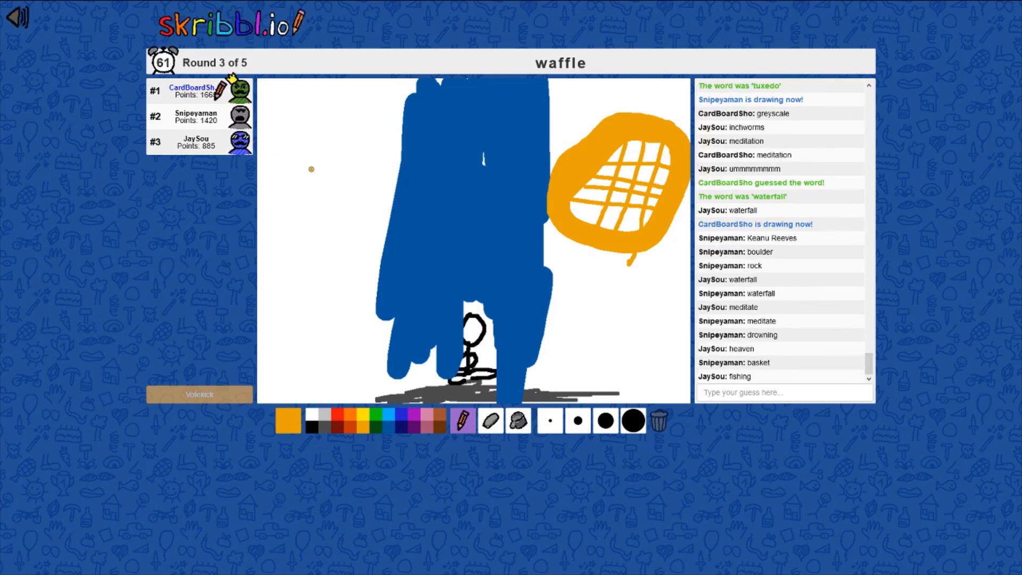
mouse_move(638, 356)
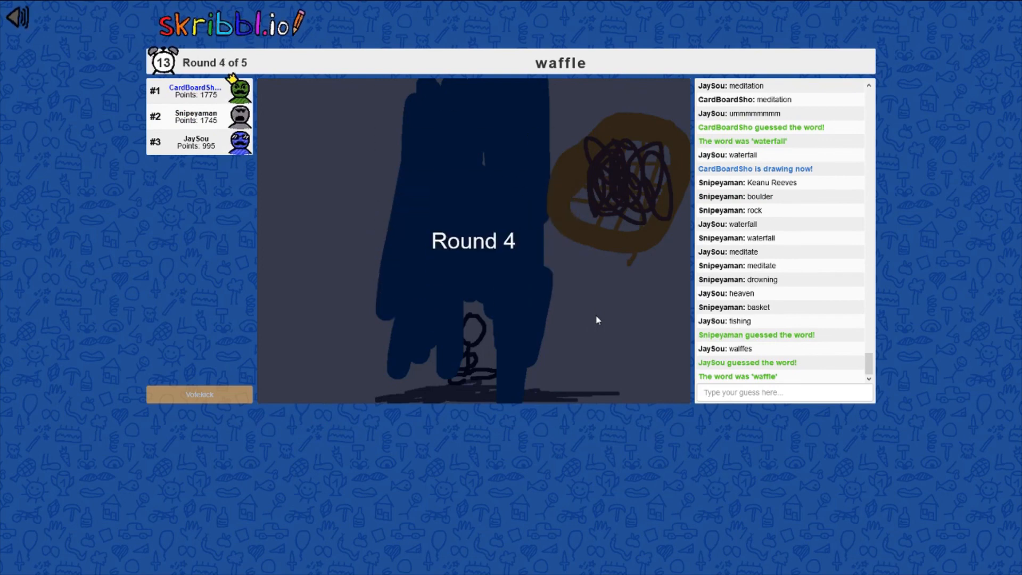
mouse_move(211, 107)
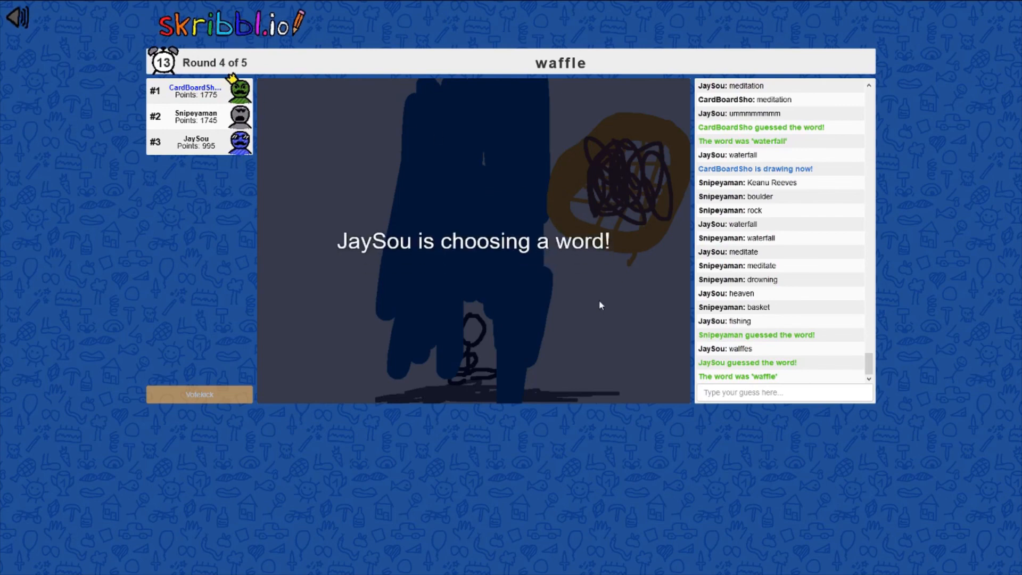
mouse_move(474, 306)
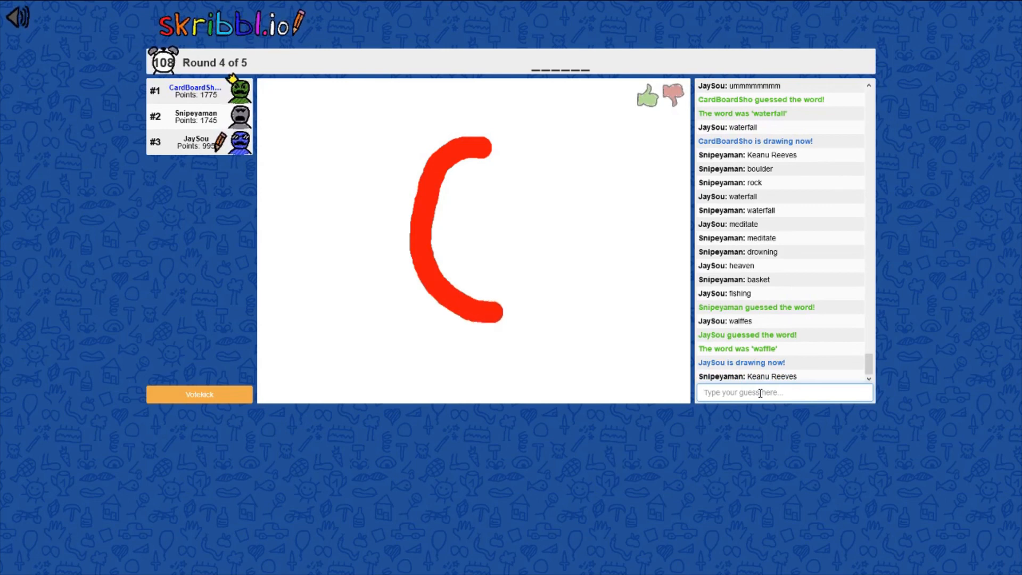
Step: Submit 'spider' as a guess in the chat
type("spider")
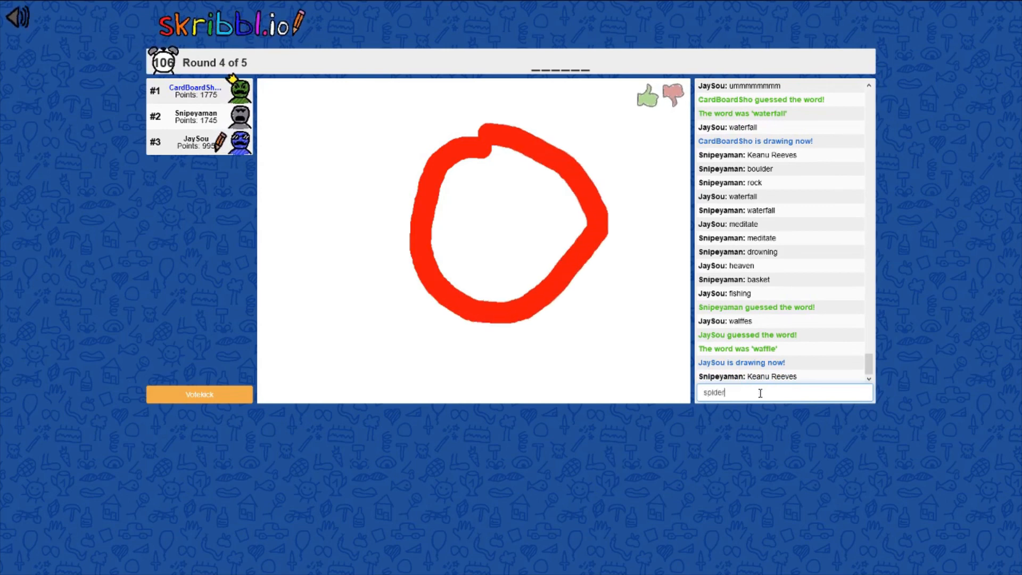
key("Return")
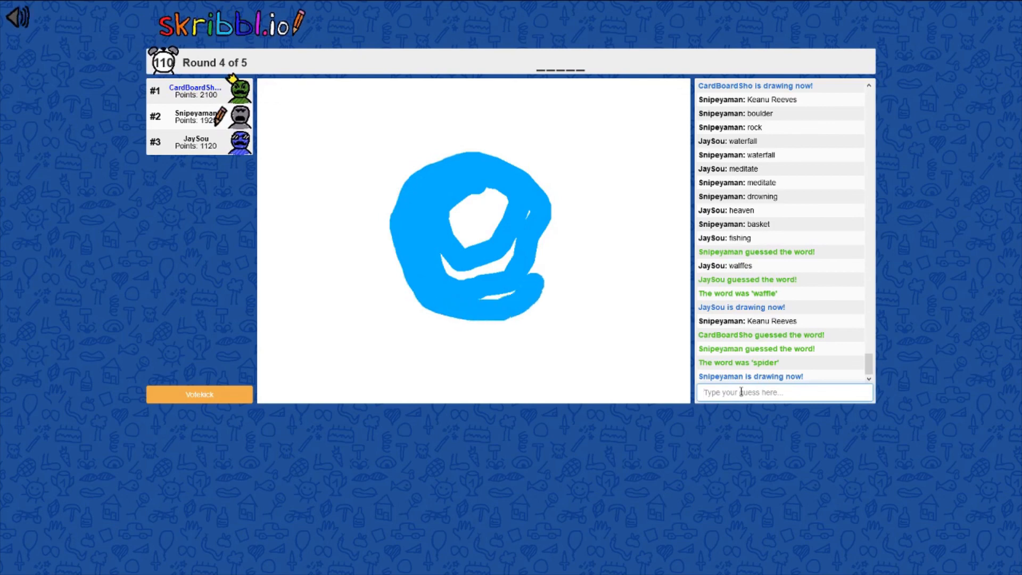
Step: Abandon the guess 'marb' and start another guess for the planet drawing
type("marb")
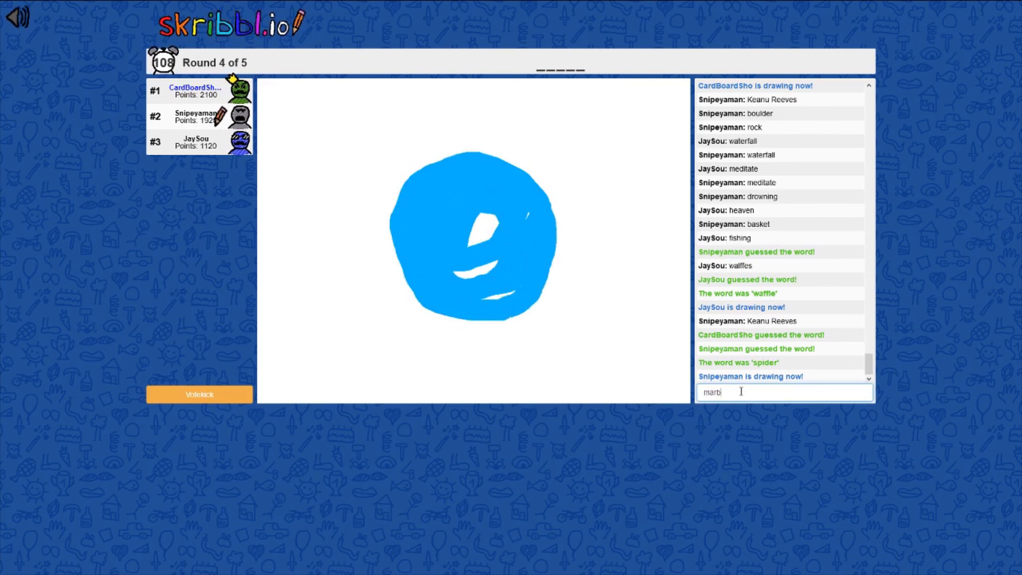
key("Return")
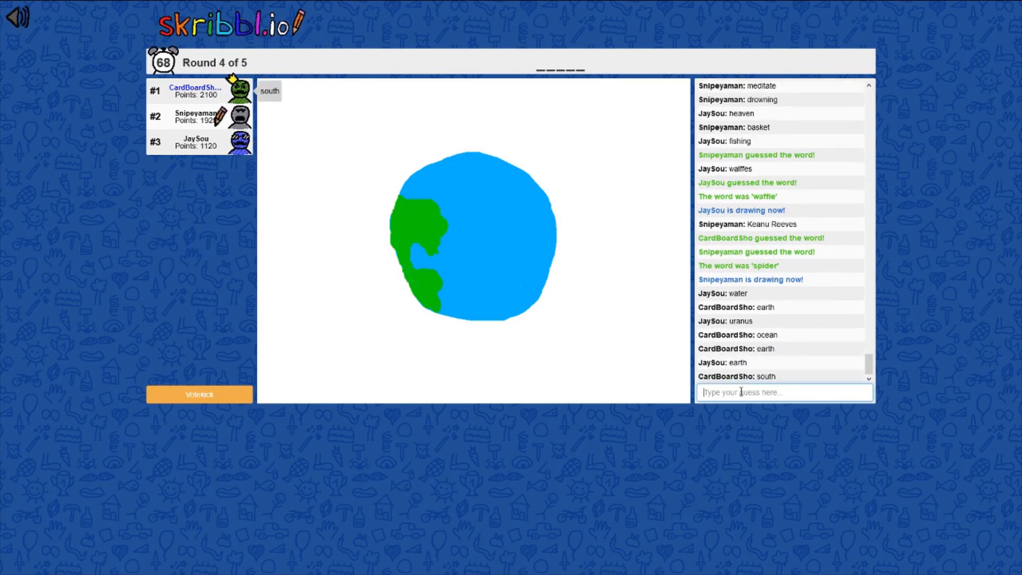
type("no")
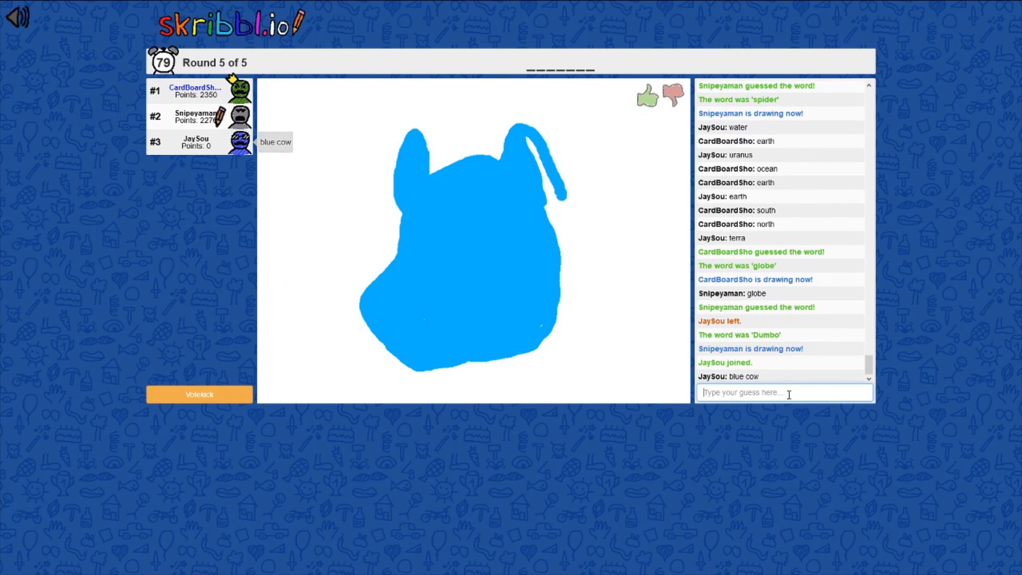
Step: Guess 'bluebell' in chat for the blue creature, then start the next guess with 'h'
type("blue")
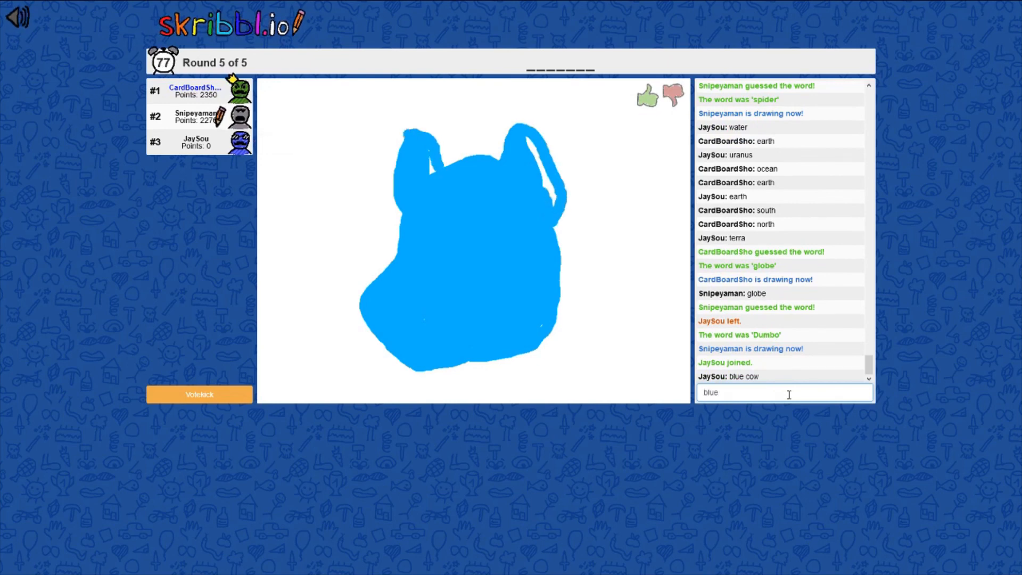
type("bell")
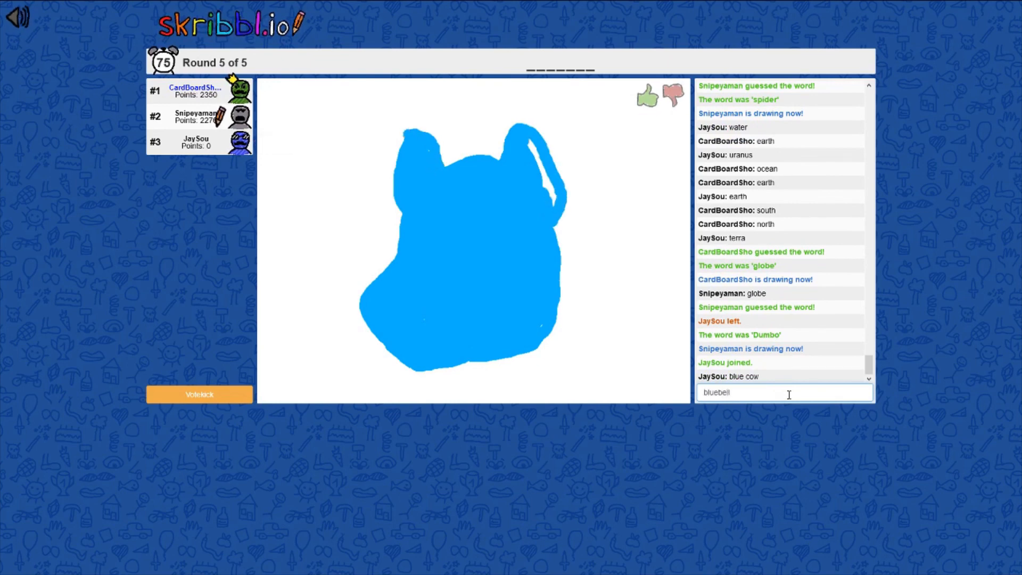
key("Return")
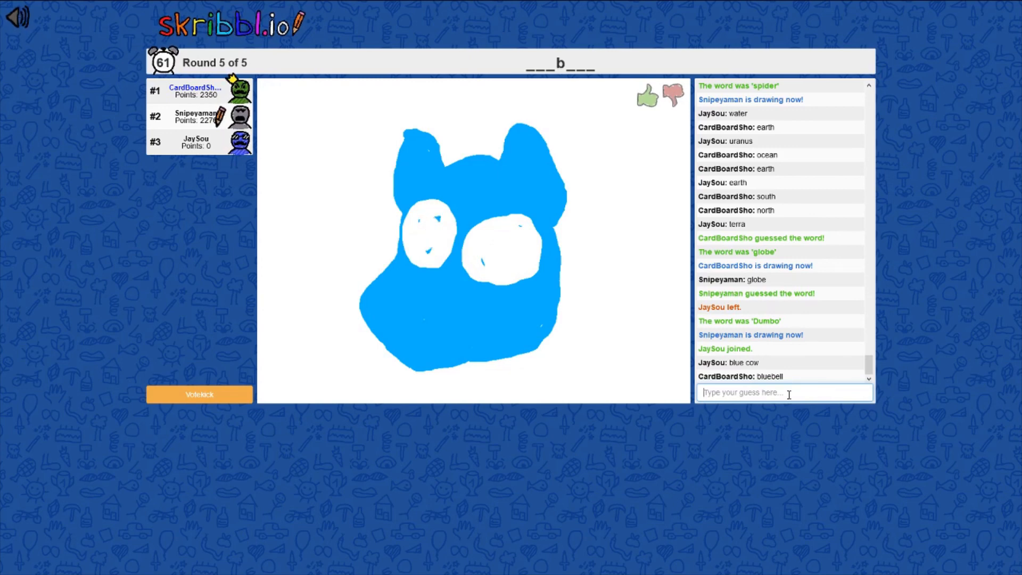
type("h")
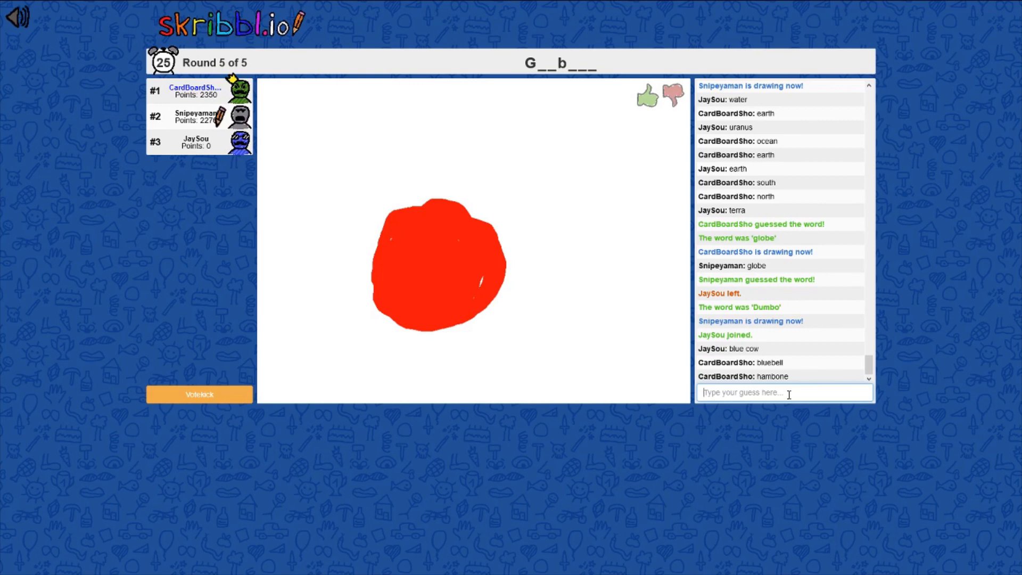
Step: Guess 'gu' on the red drawing, then choose 'daughter' as the word to draw
type("gu")
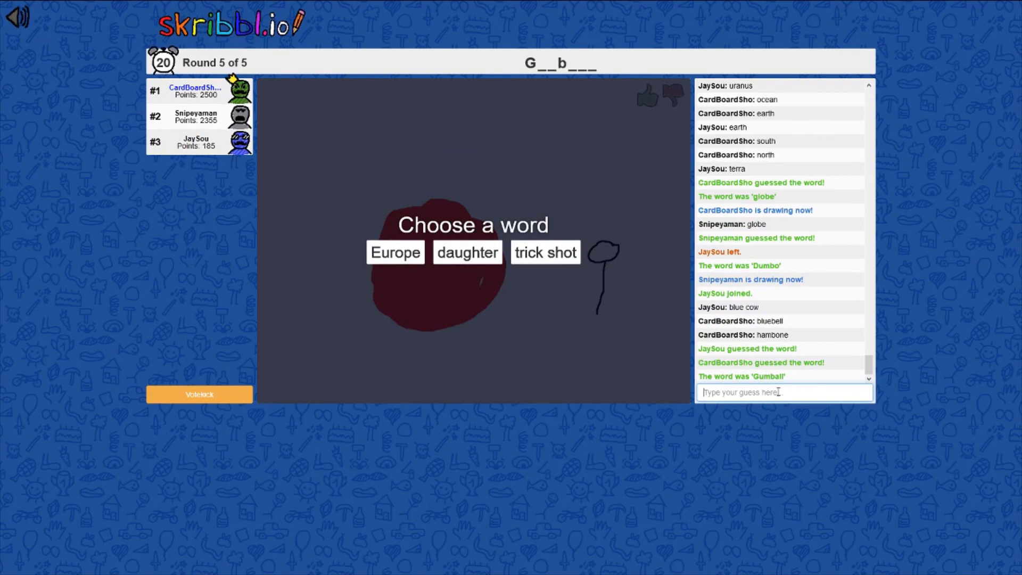
mouse_move(463, 324)
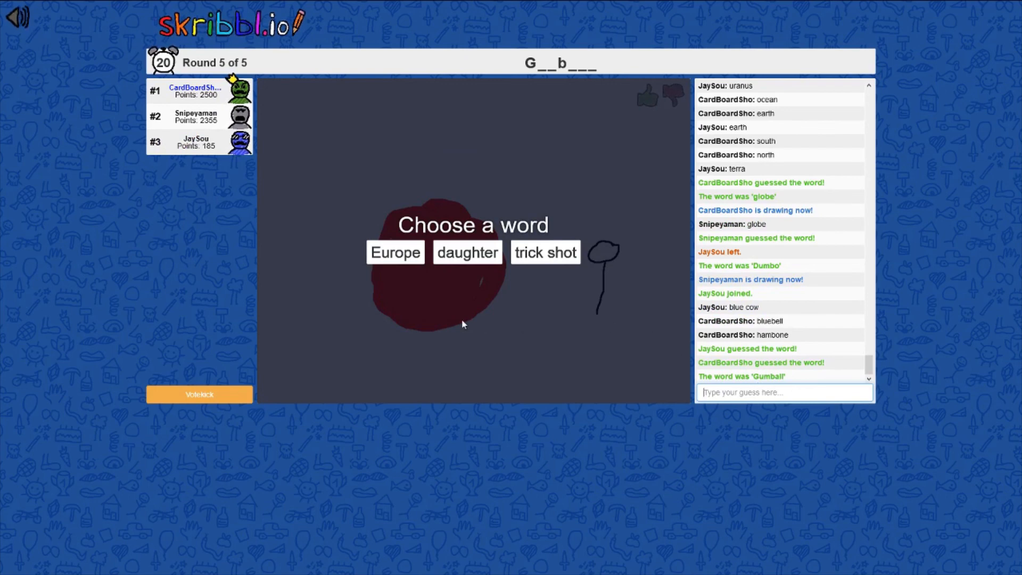
mouse_move(522, 290)
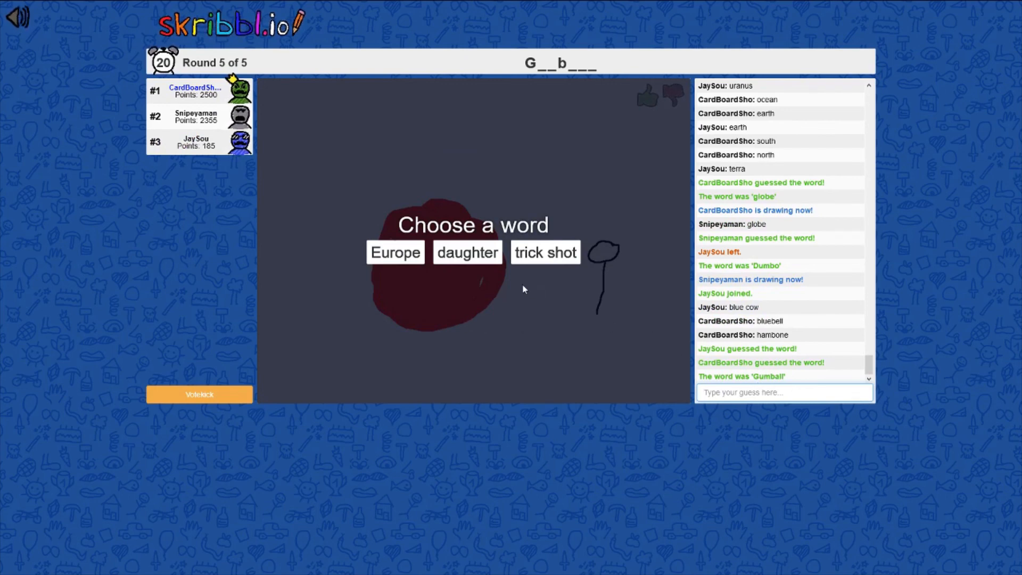
left_click(467, 252)
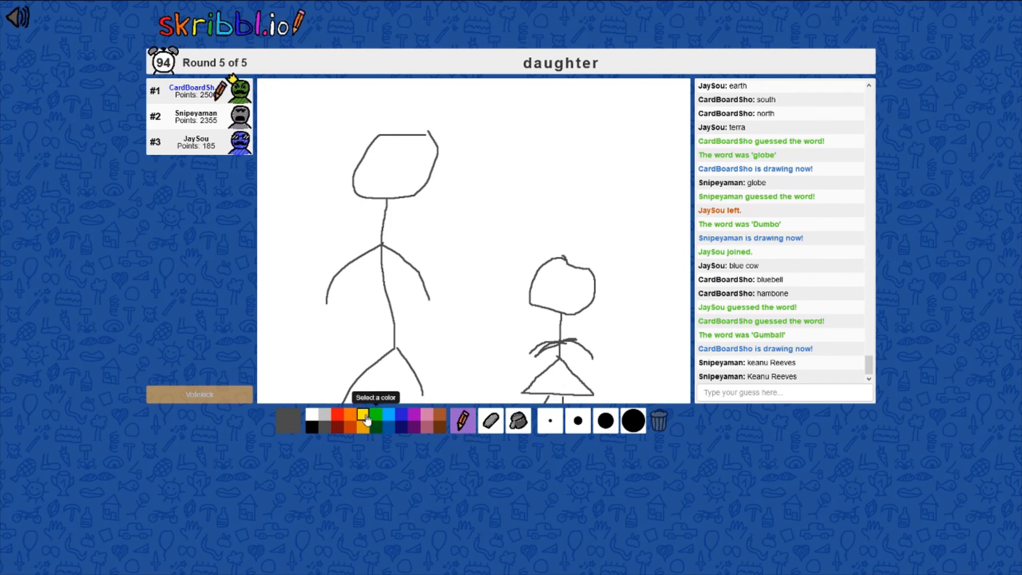
Step: Colour the smaller stick figure's hair yellow, then return the brush to black
left_click(361, 416)
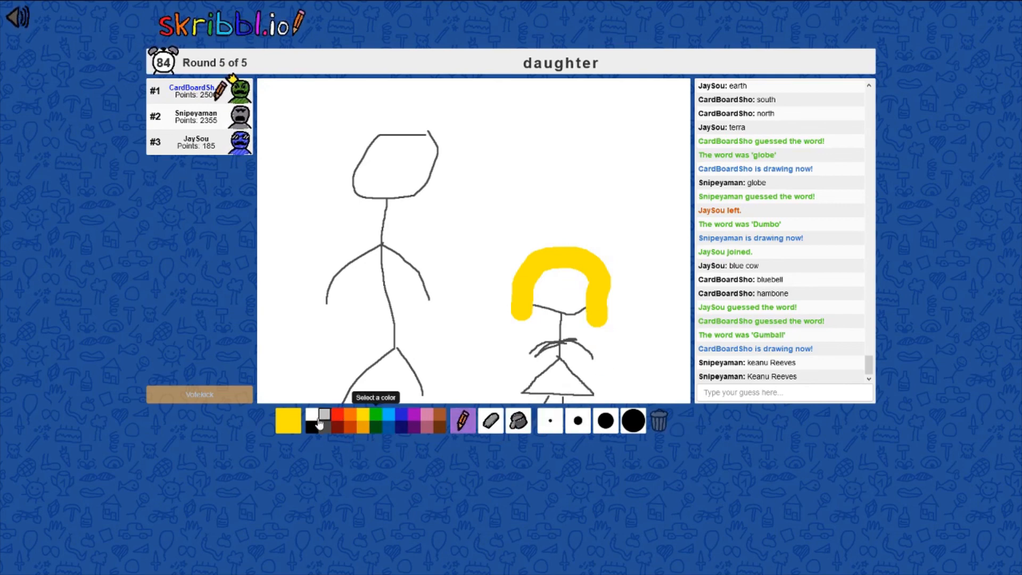
left_click(316, 412)
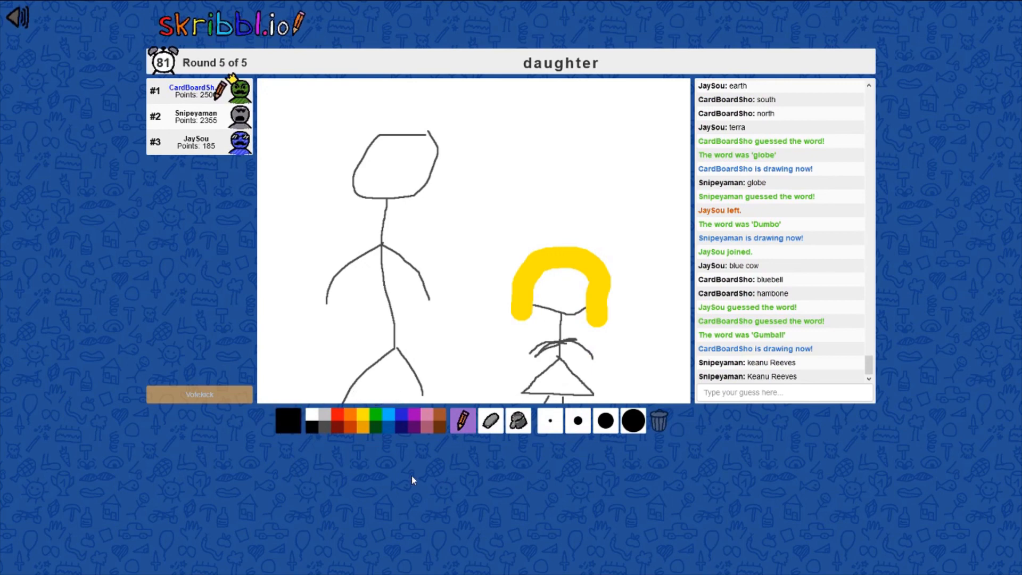